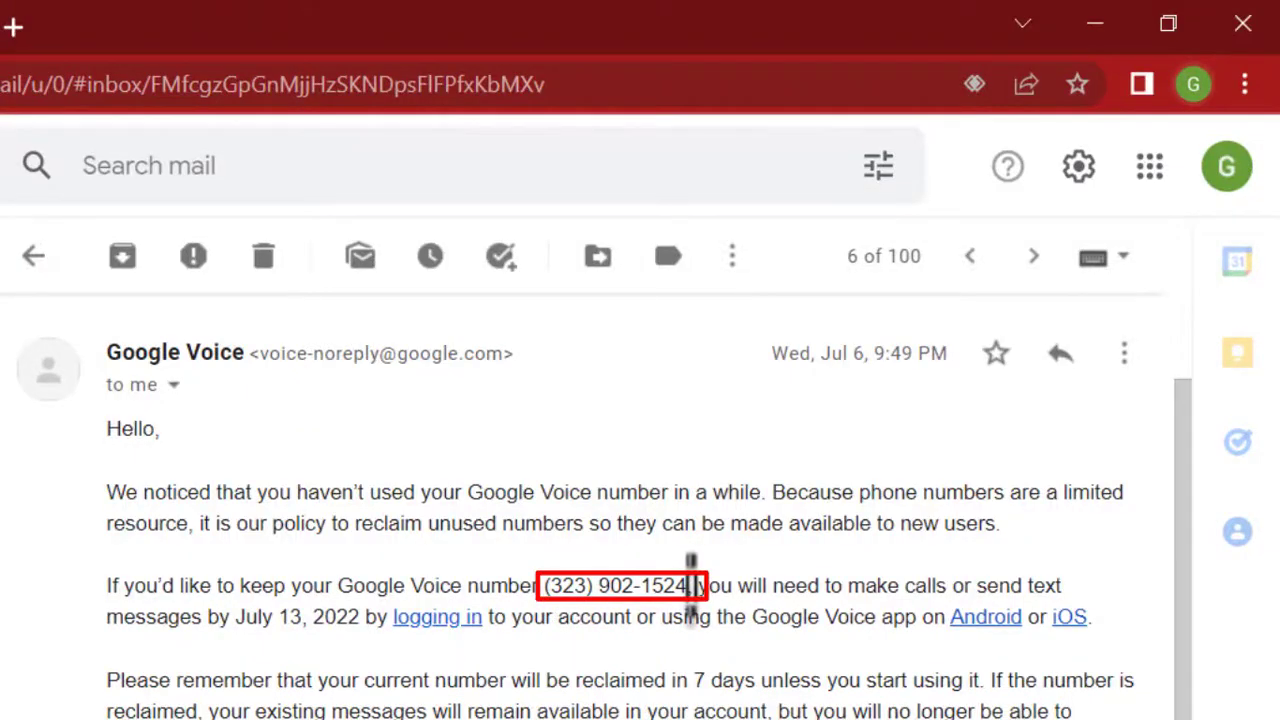
{"action": "left_click_drag", "start_coordinate": [540, 584], "coordinate": [690, 584]}
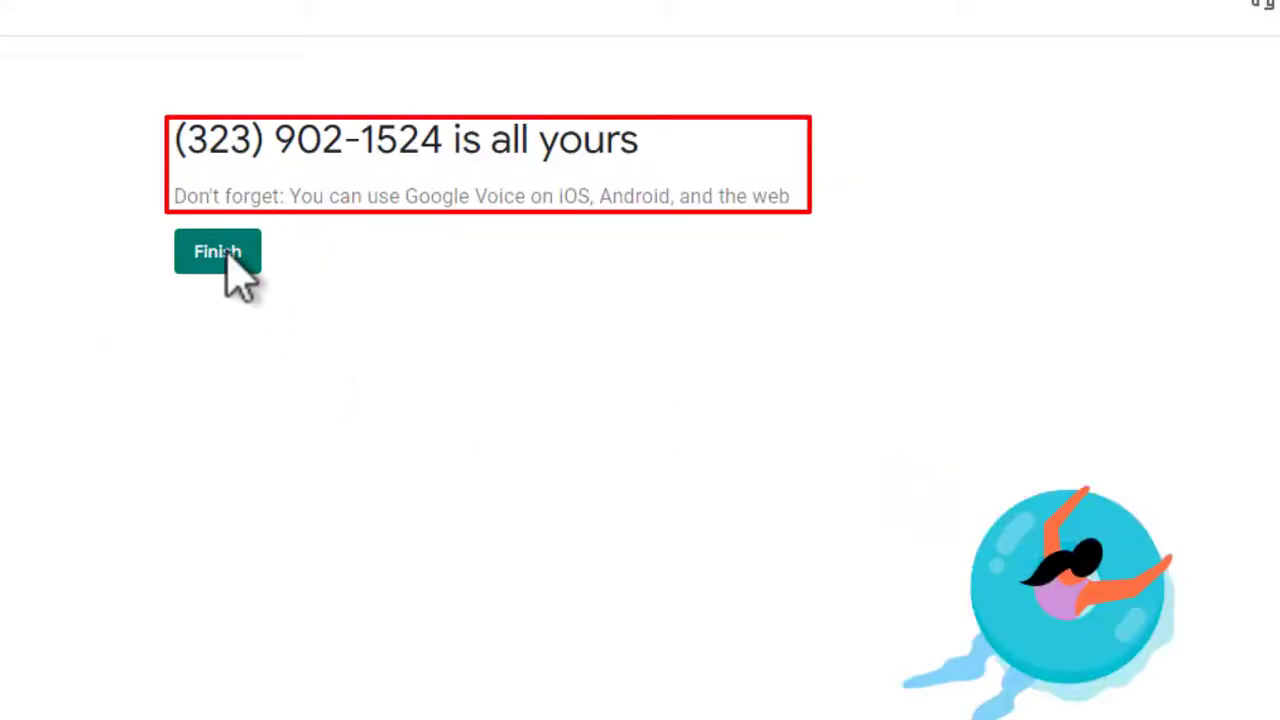
{"action": "left_click", "coordinate": [216, 252]}
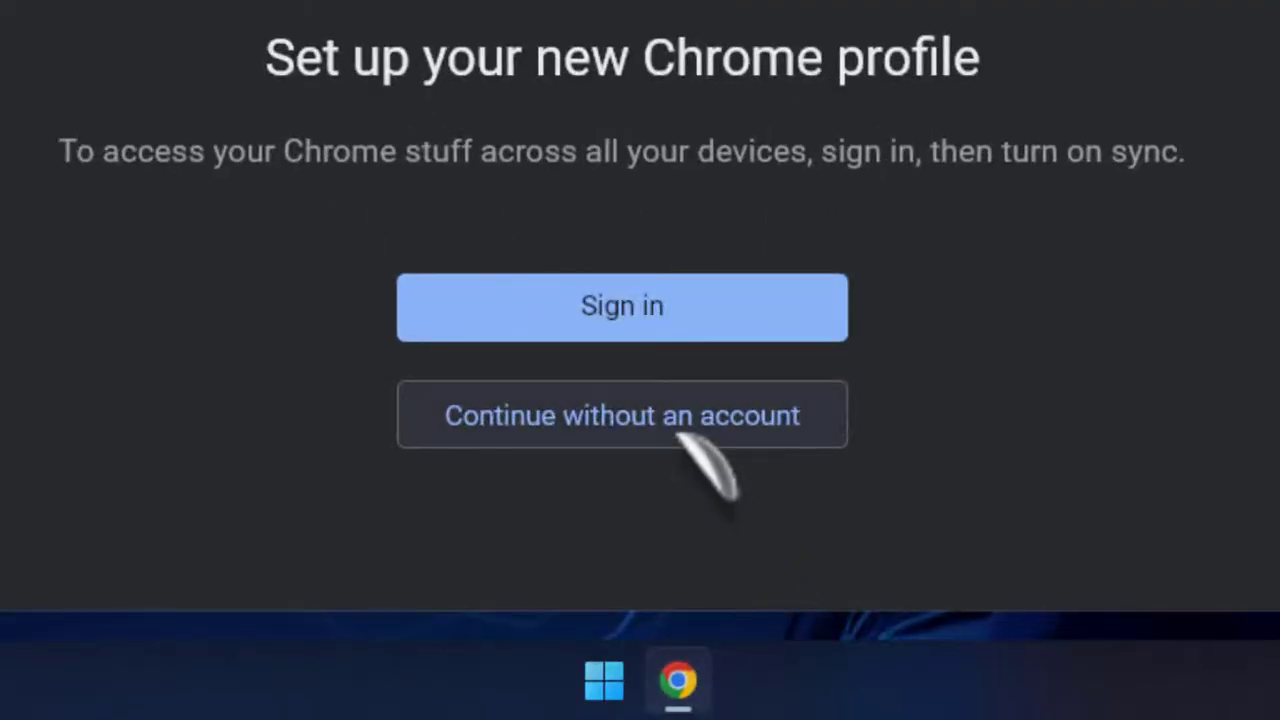
- Create a red Chrome profile named Google Voice Reclaim without an account and dismiss the tip
{"action": "left_click", "coordinate": [622, 414]}
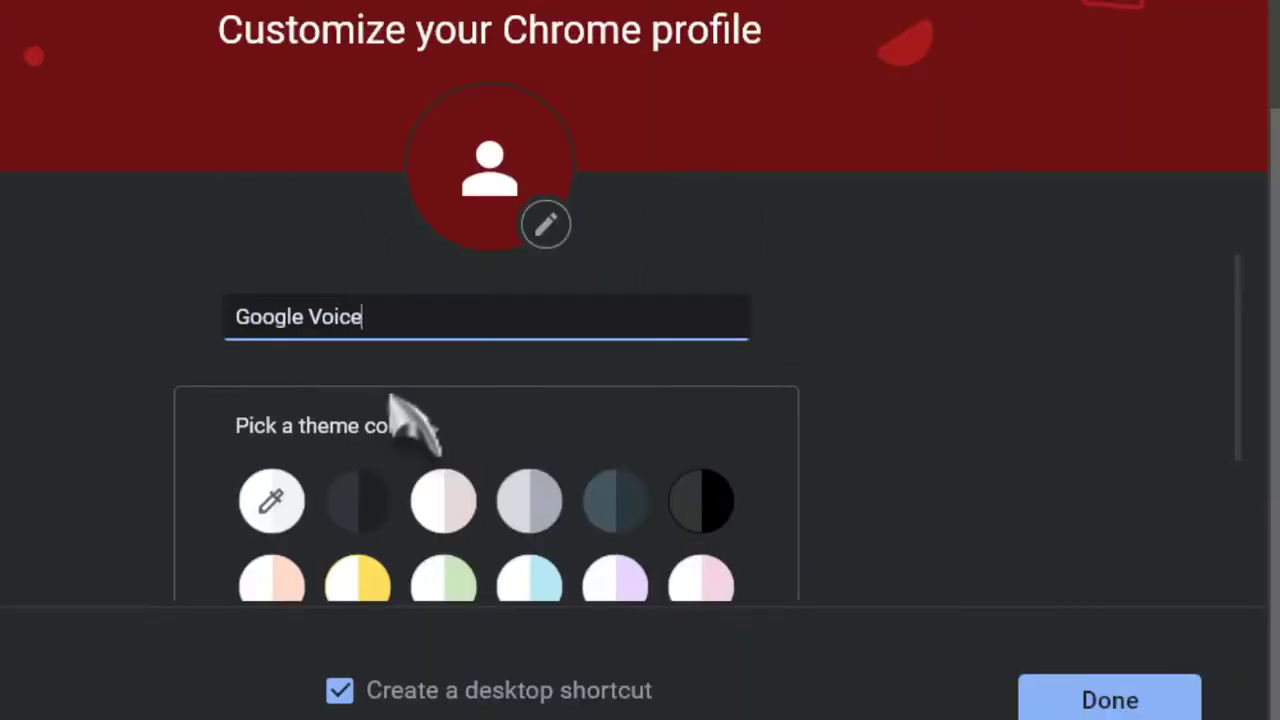
{"action": "left_click", "coordinate": [1108, 700]}
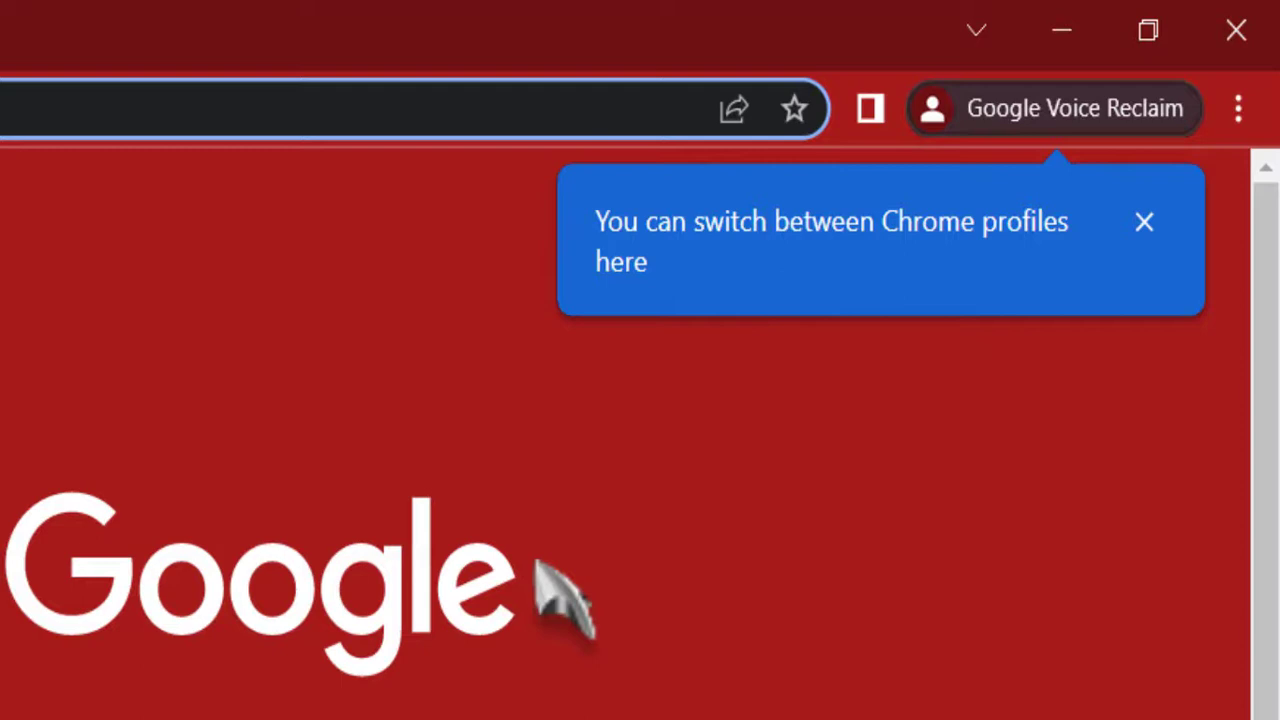
{"action": "left_click", "coordinate": [1144, 220]}
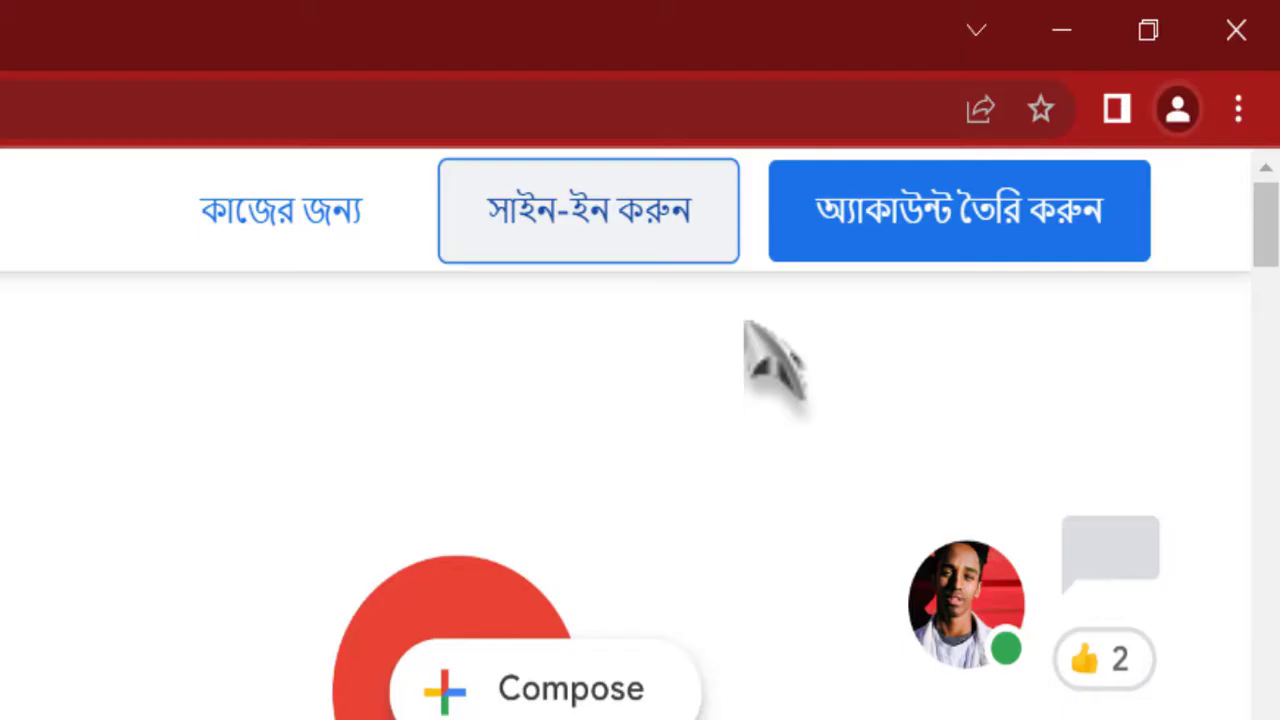
{"action": "left_click", "coordinate": [588, 212]}
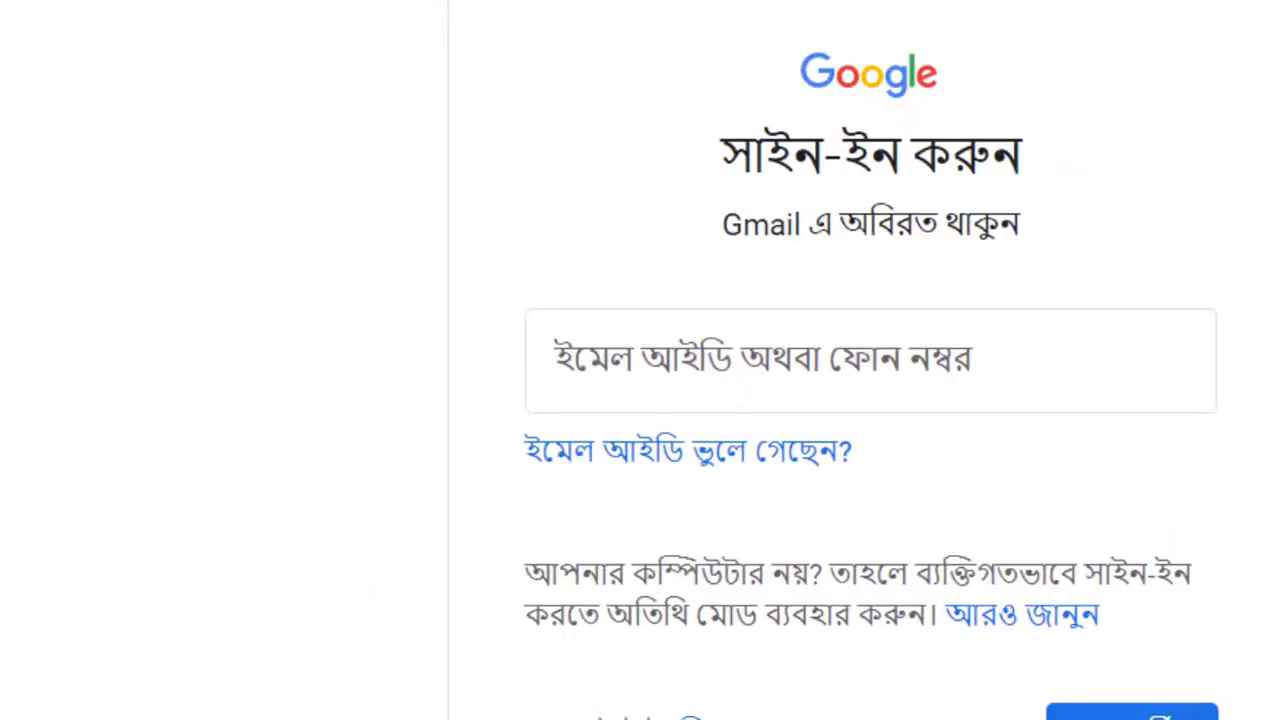
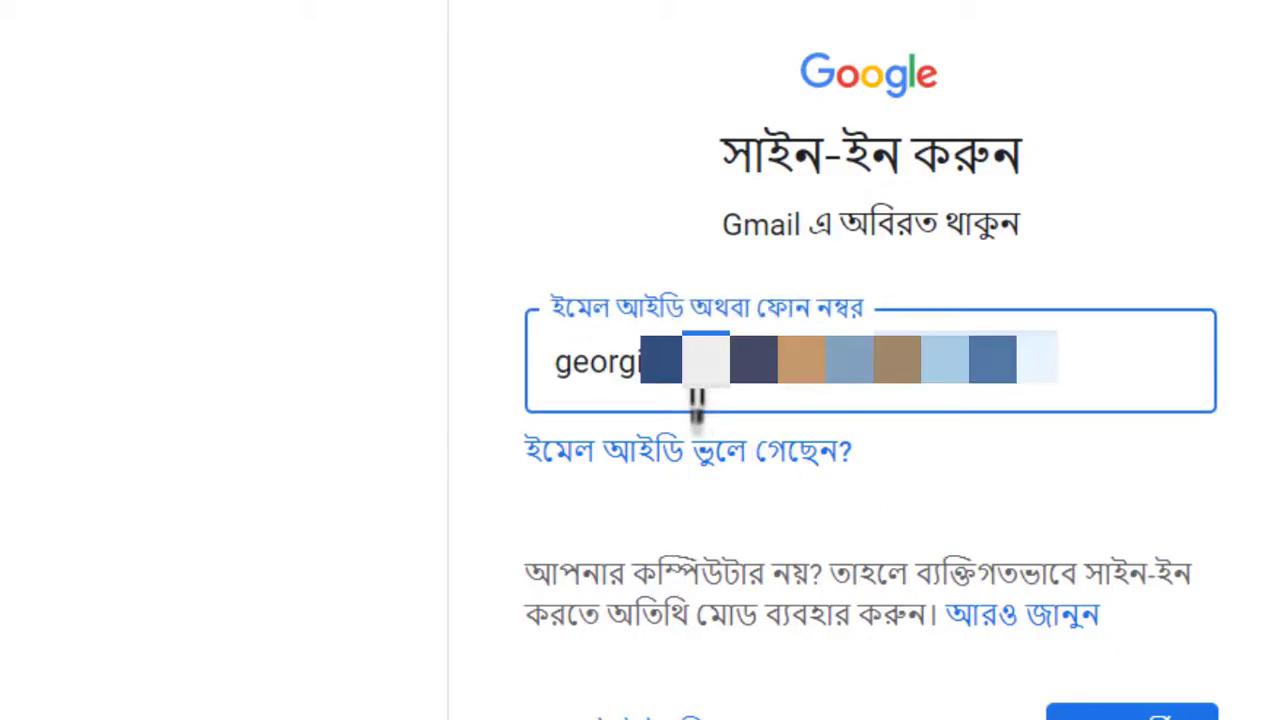
{"action": "left_click", "coordinate": [1132, 710]}
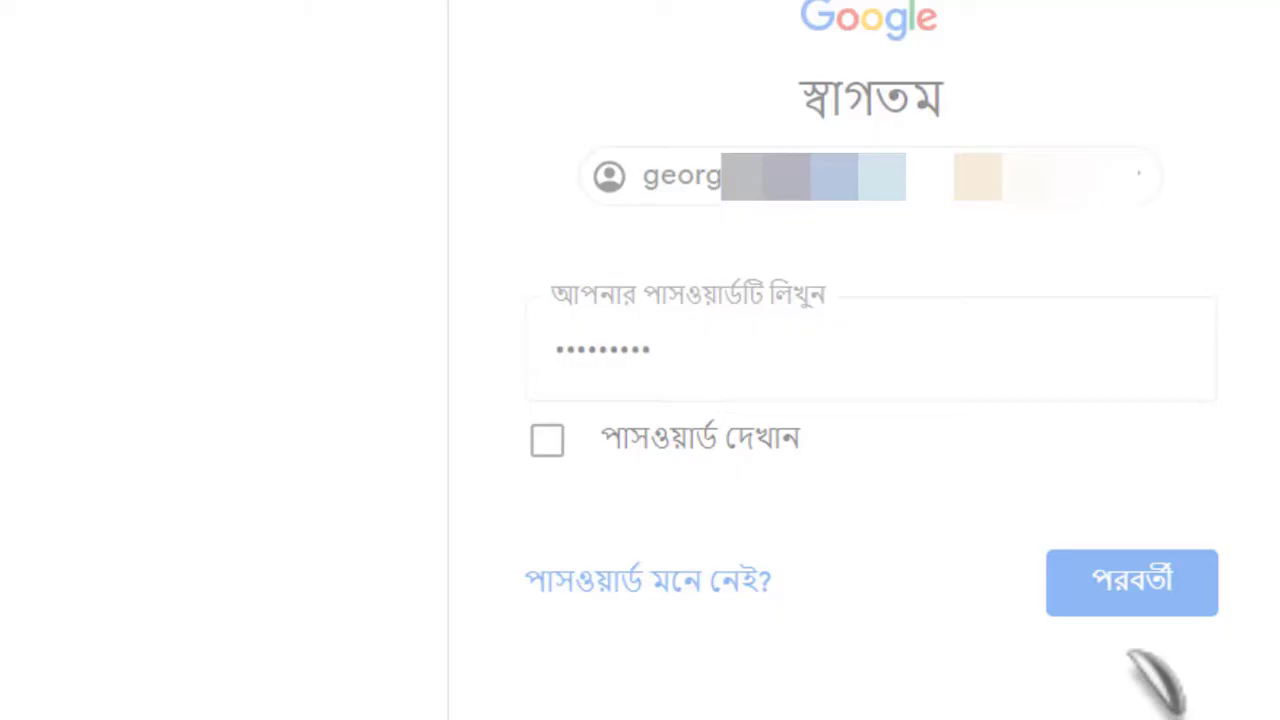
{"action": "left_click", "coordinate": [1132, 582]}
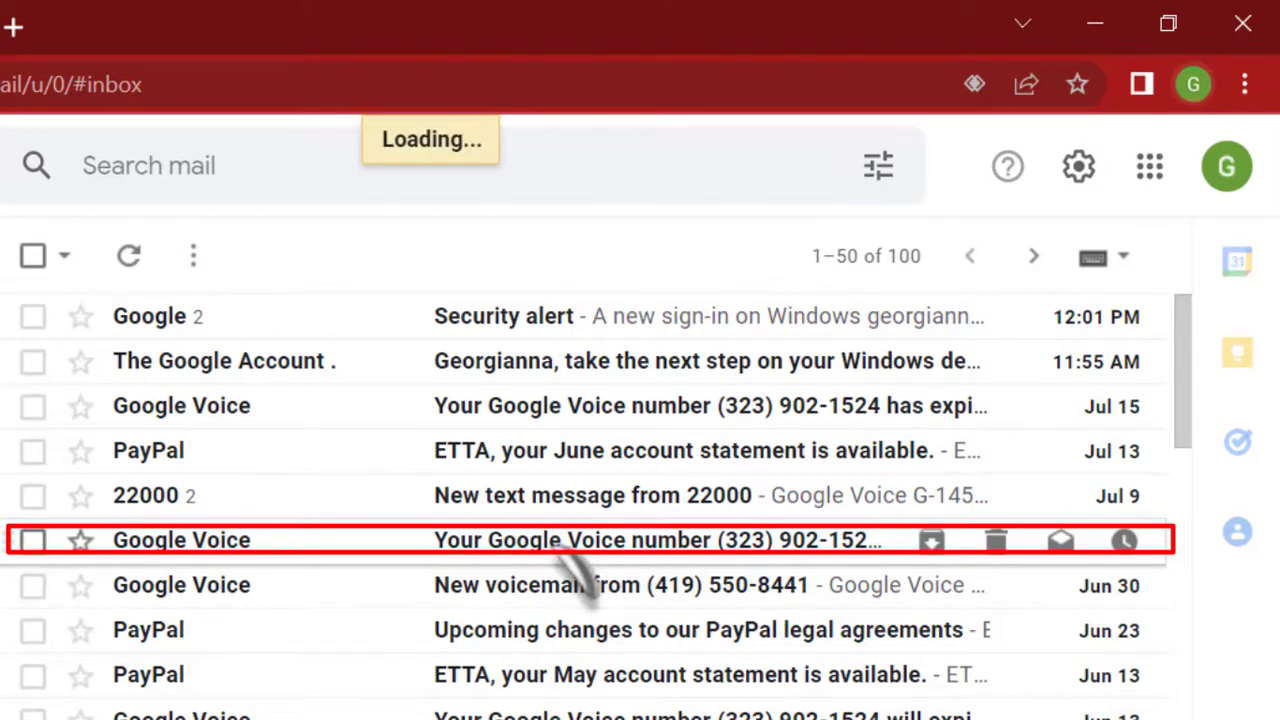
{"action": "left_click", "coordinate": [80, 540]}
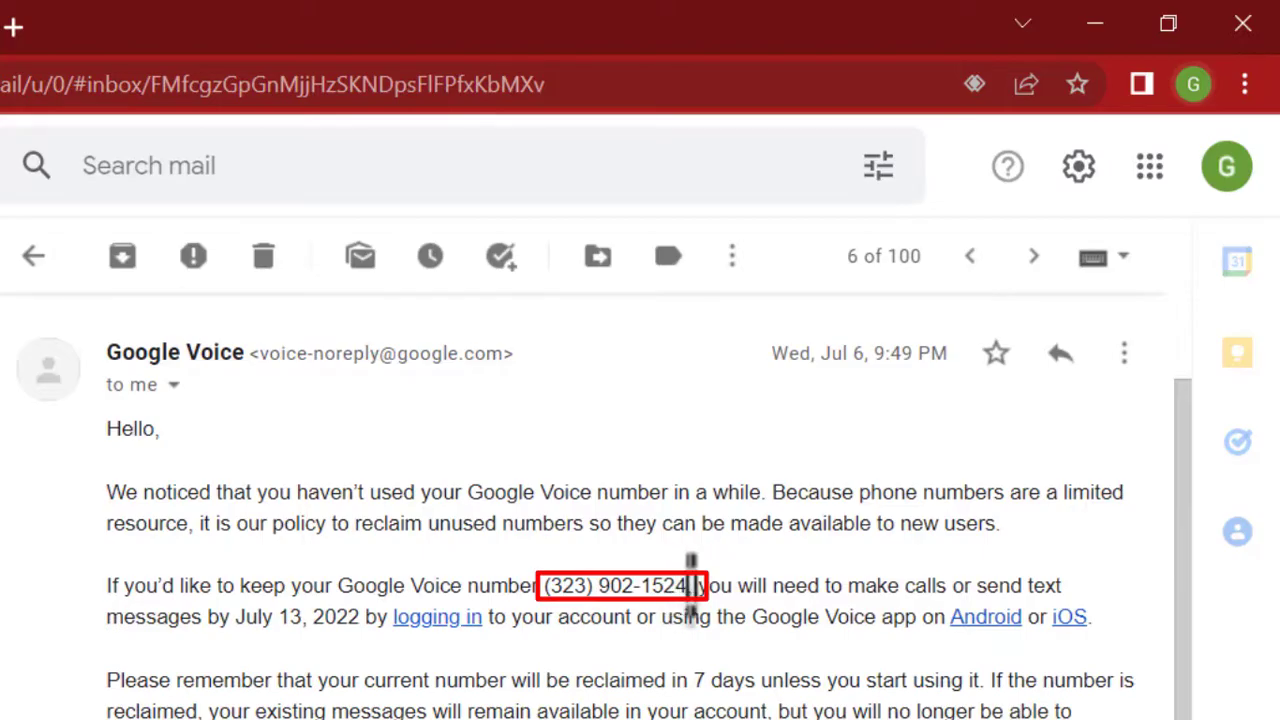
{"action": "double_click", "coordinate": [612, 584]}
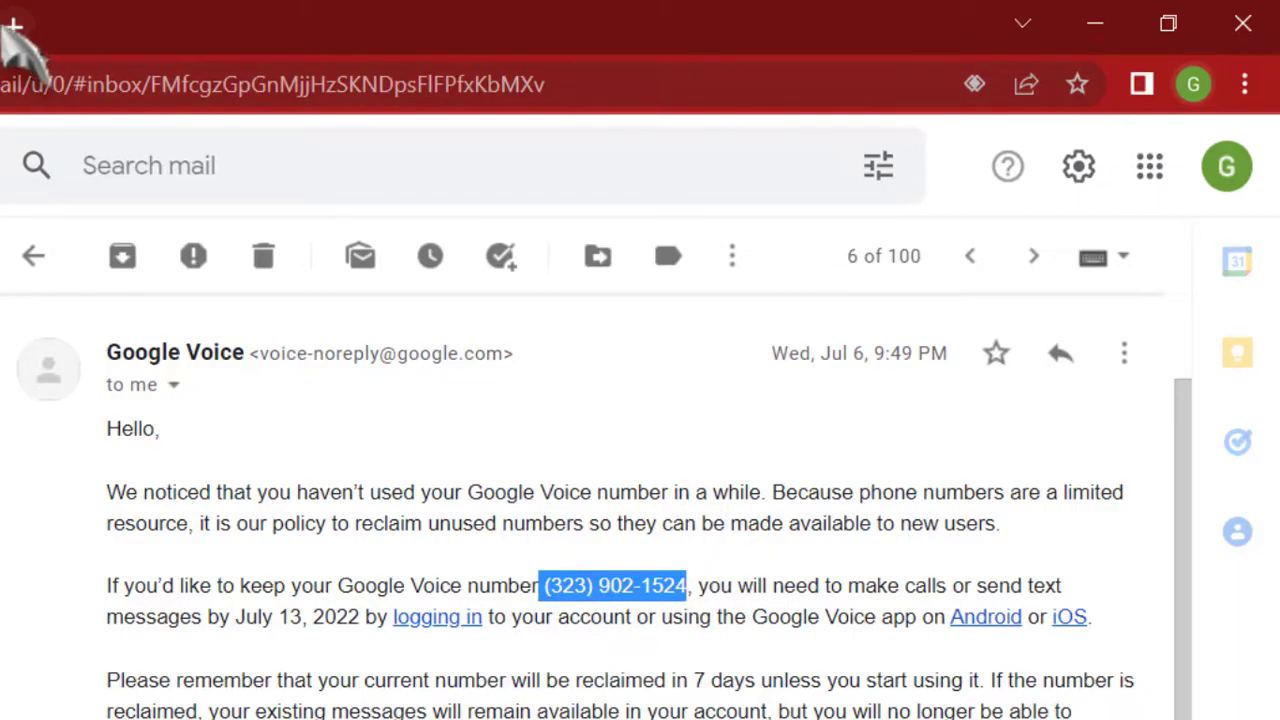
{"action": "type", "text": "www.googl"}
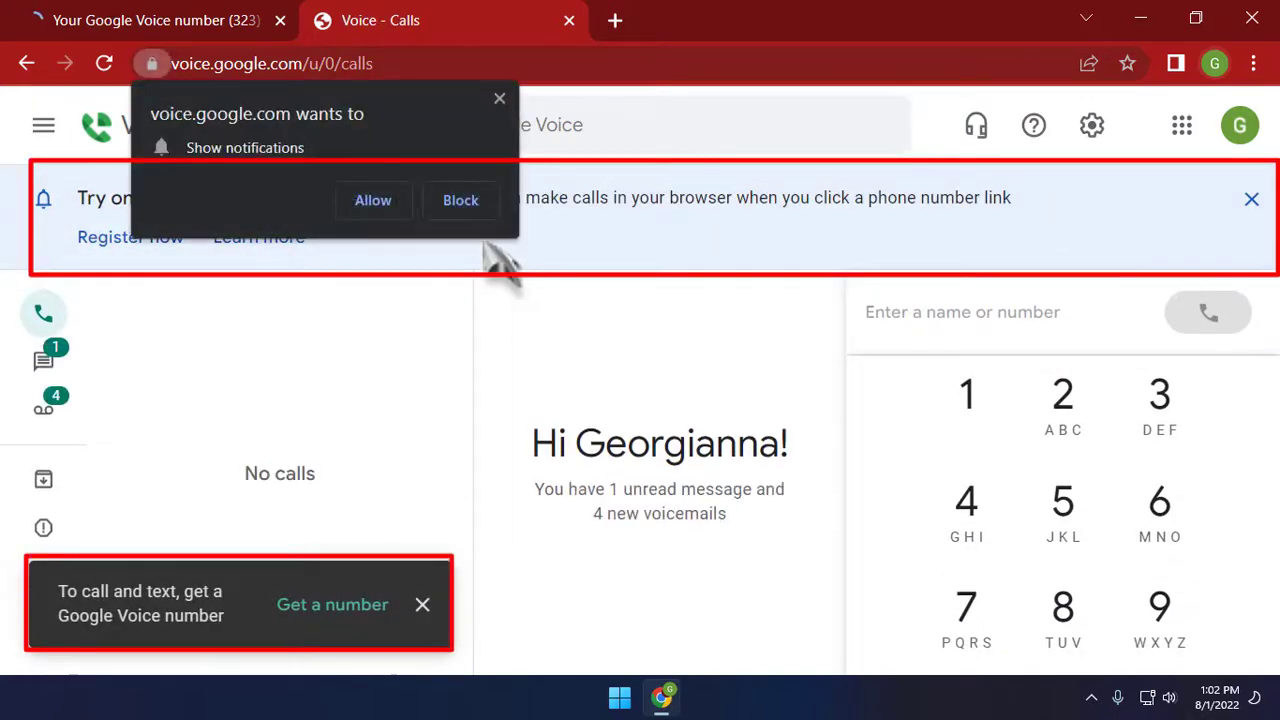
- Block Google Voice desktop notifications and close the Voice - Calls tab
{"action": "left_click", "coordinate": [460, 200]}
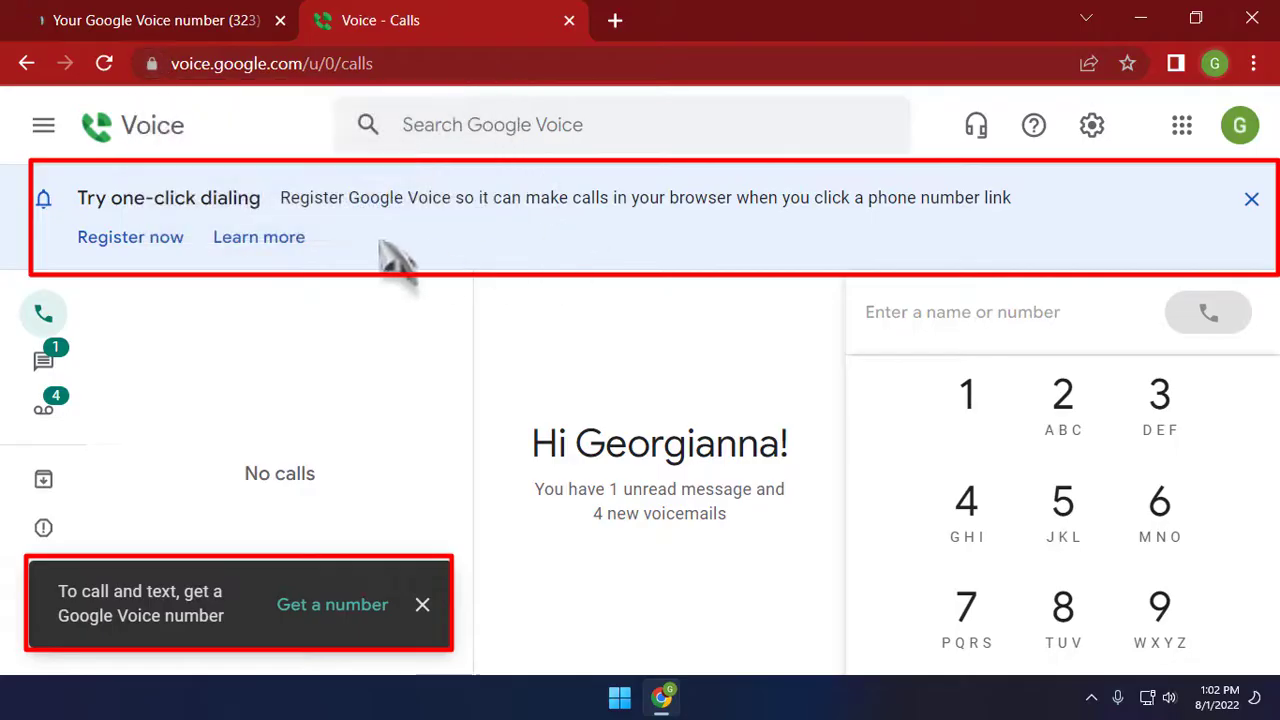
{"action": "mouse_move", "coordinate": [760, 420]}
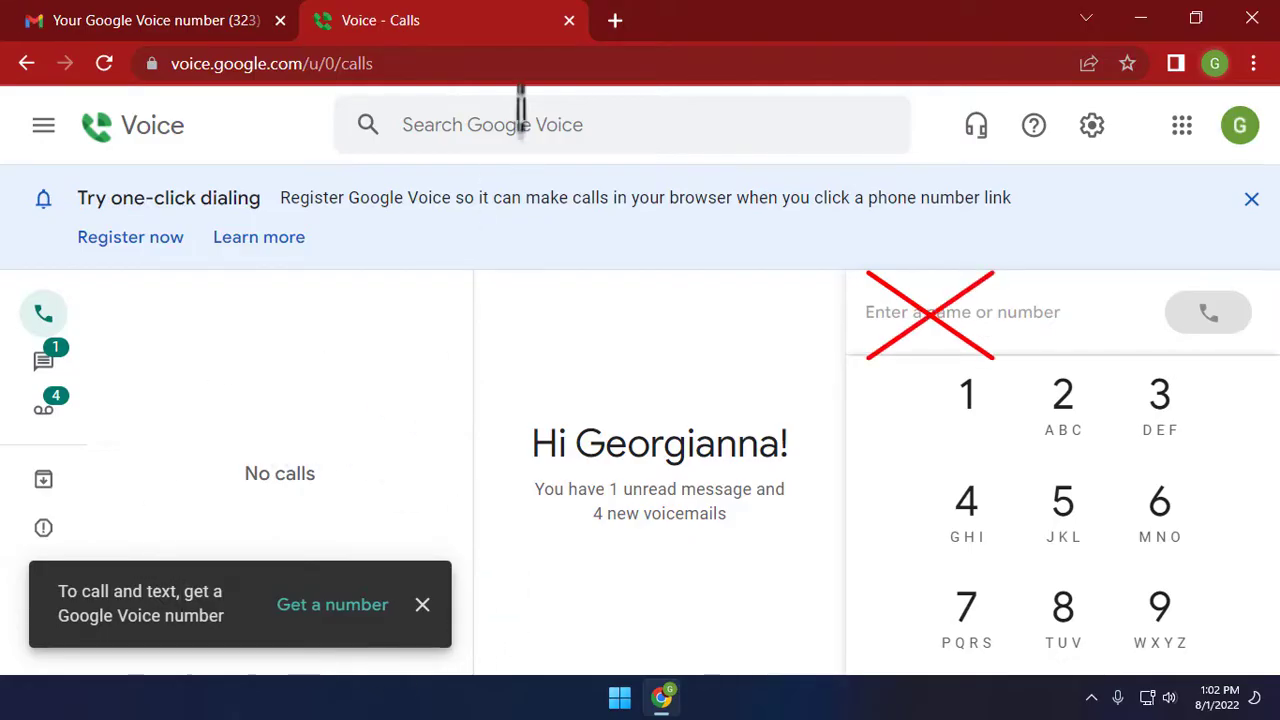
{"action": "mouse_move", "coordinate": [570, 20]}
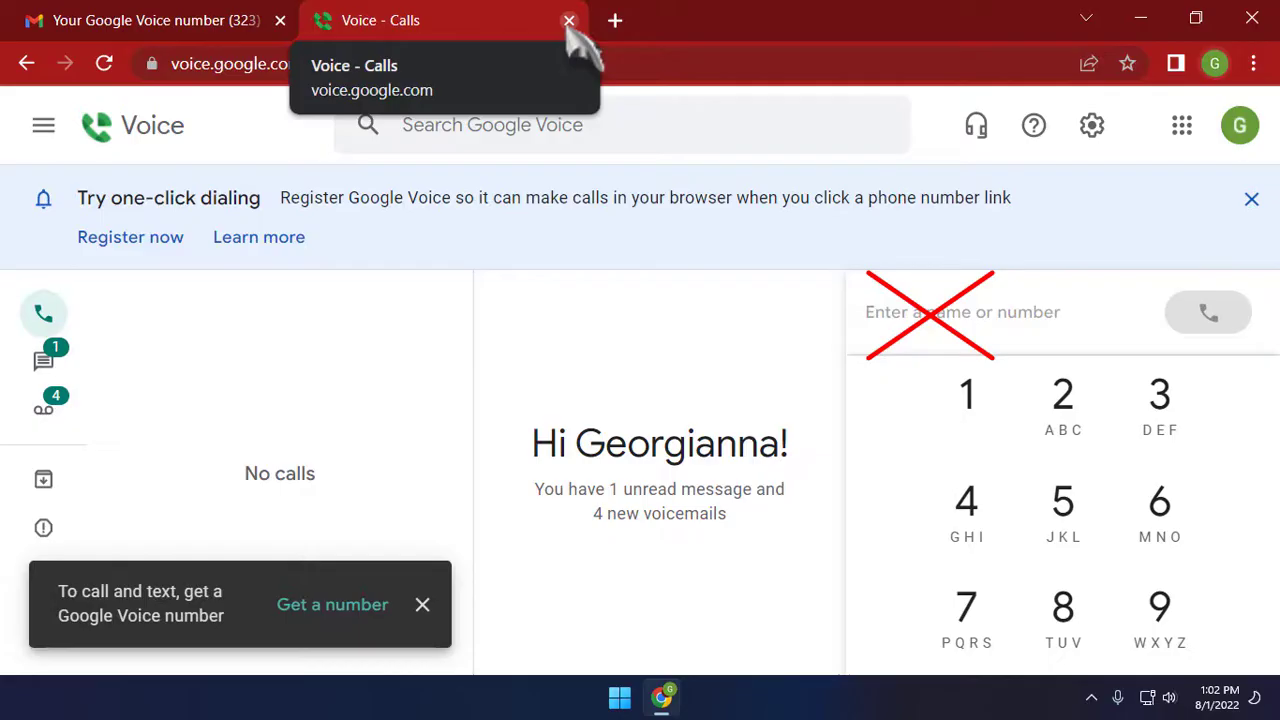
{"action": "left_click", "coordinate": [568, 20]}
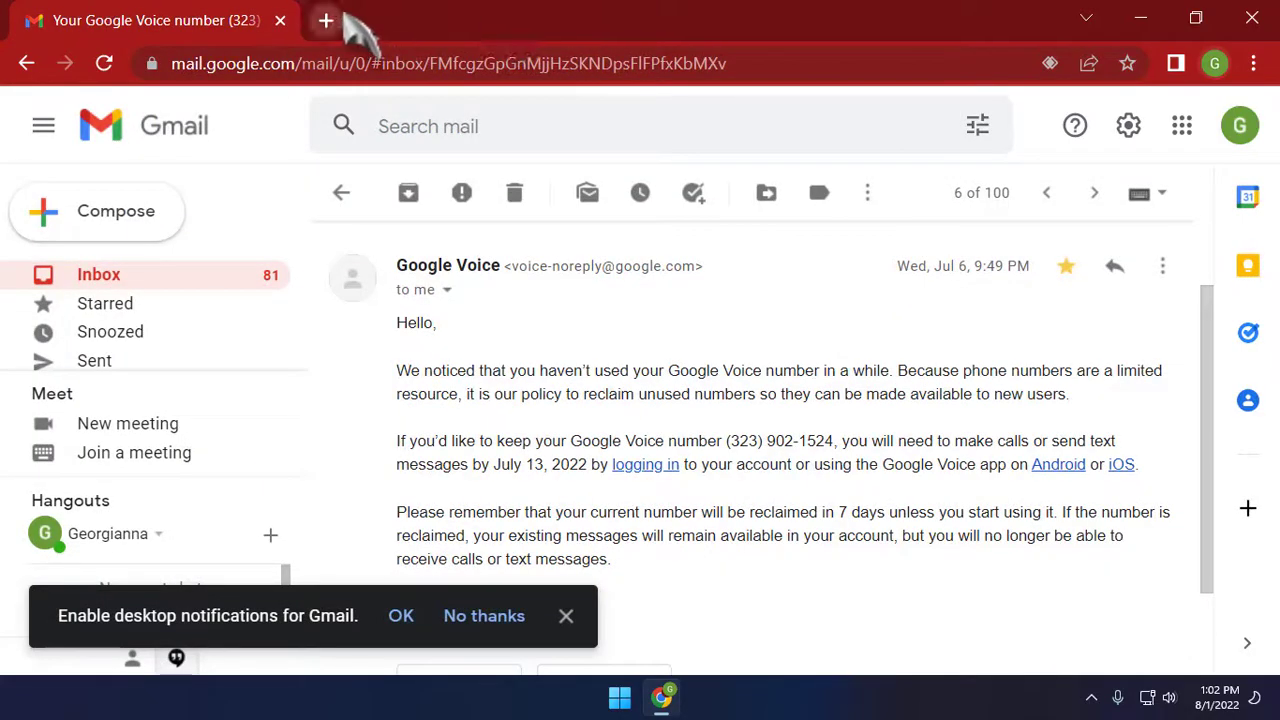
- From a new tab, clear cookies, cache, passwords and other browsing data in Chrome settings
{"action": "left_click", "coordinate": [324, 20]}
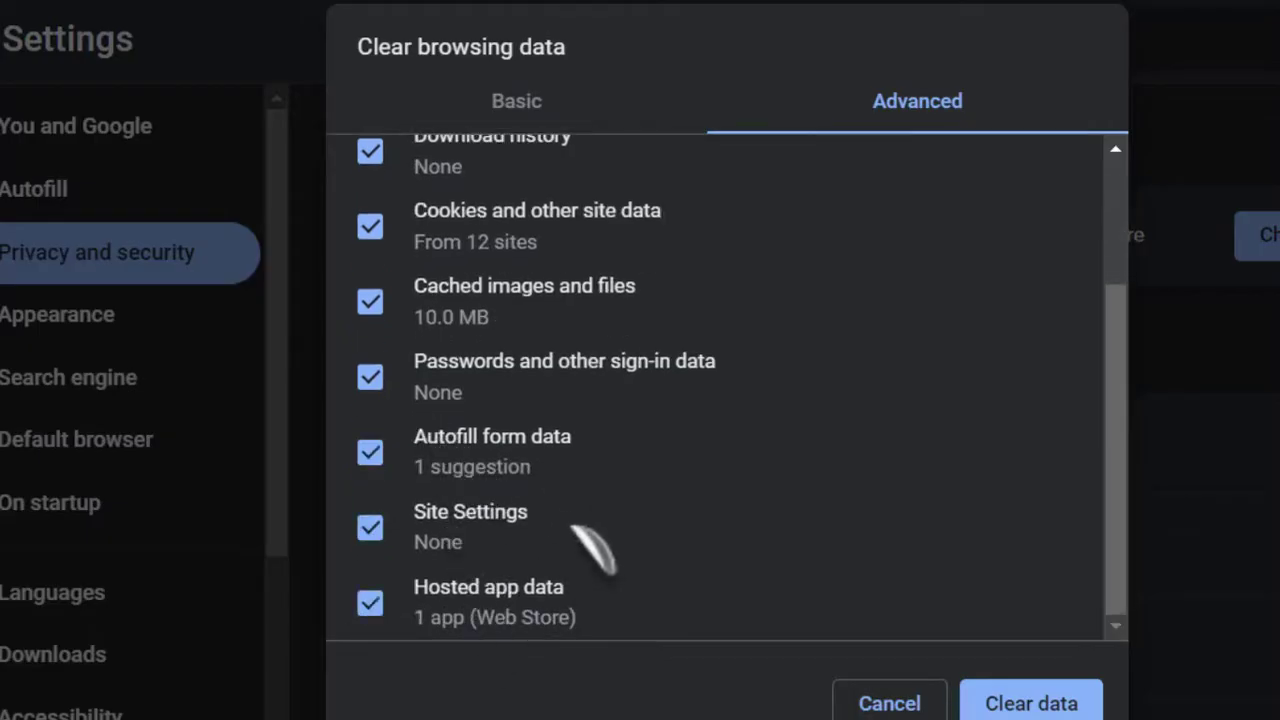
{"action": "left_click", "coordinate": [1030, 702]}
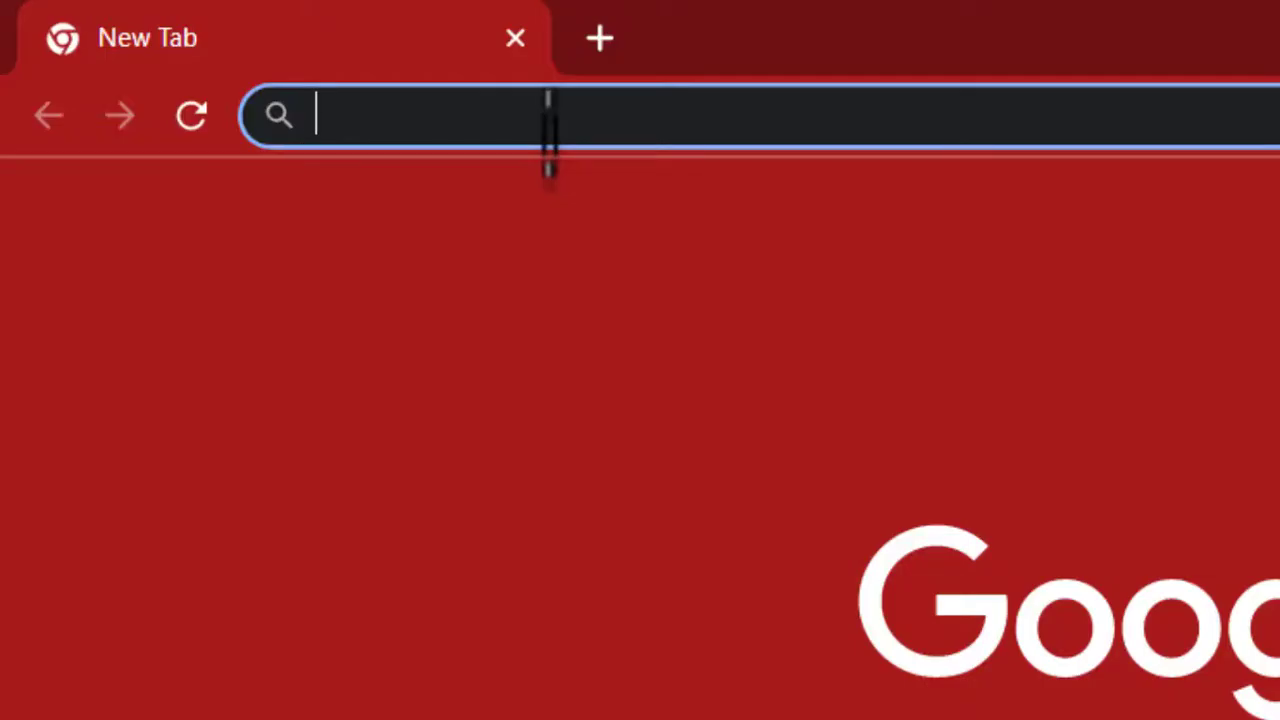
{"action": "type", "text": "www.google.com/"}
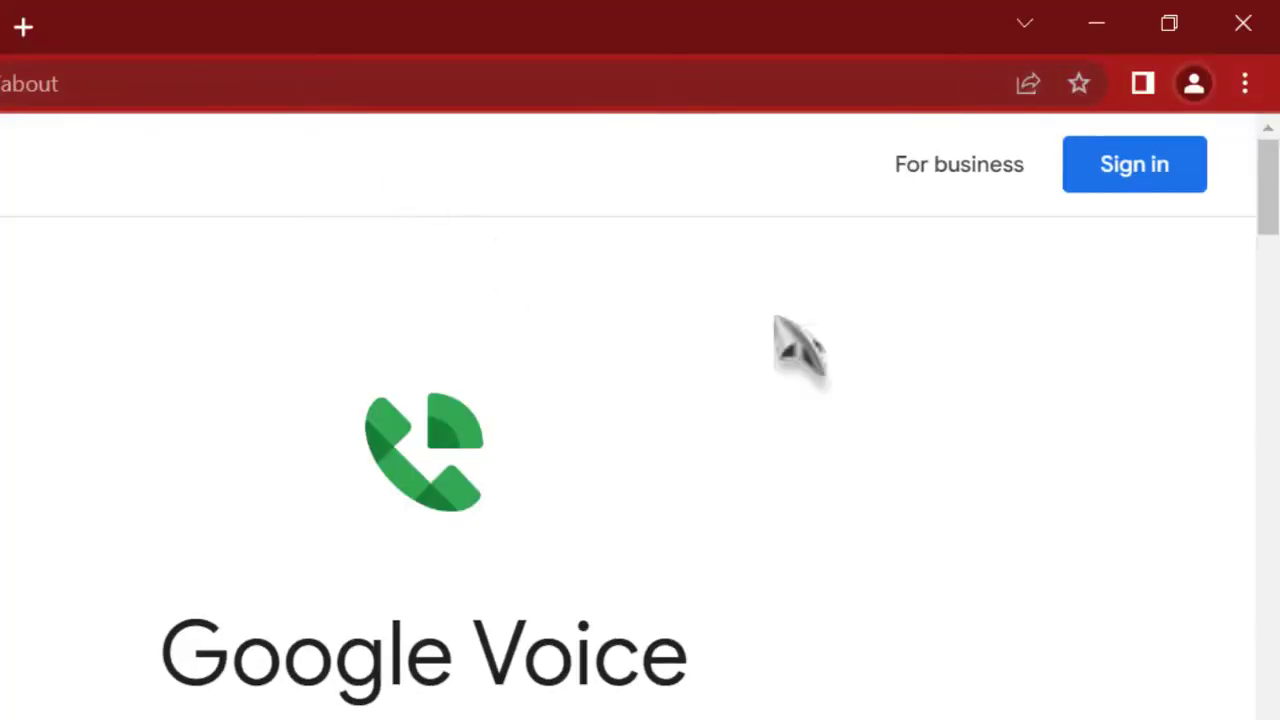
{"action": "left_click", "coordinate": [1134, 164]}
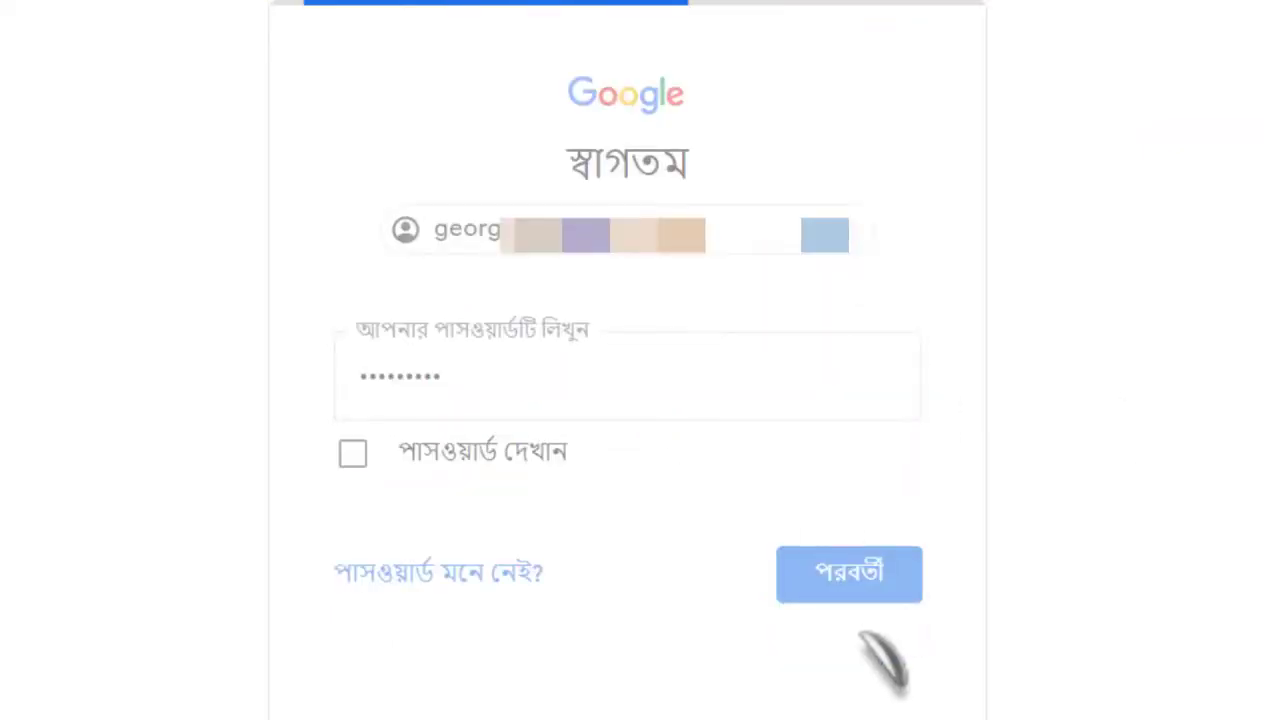
{"action": "left_click", "coordinate": [848, 572]}
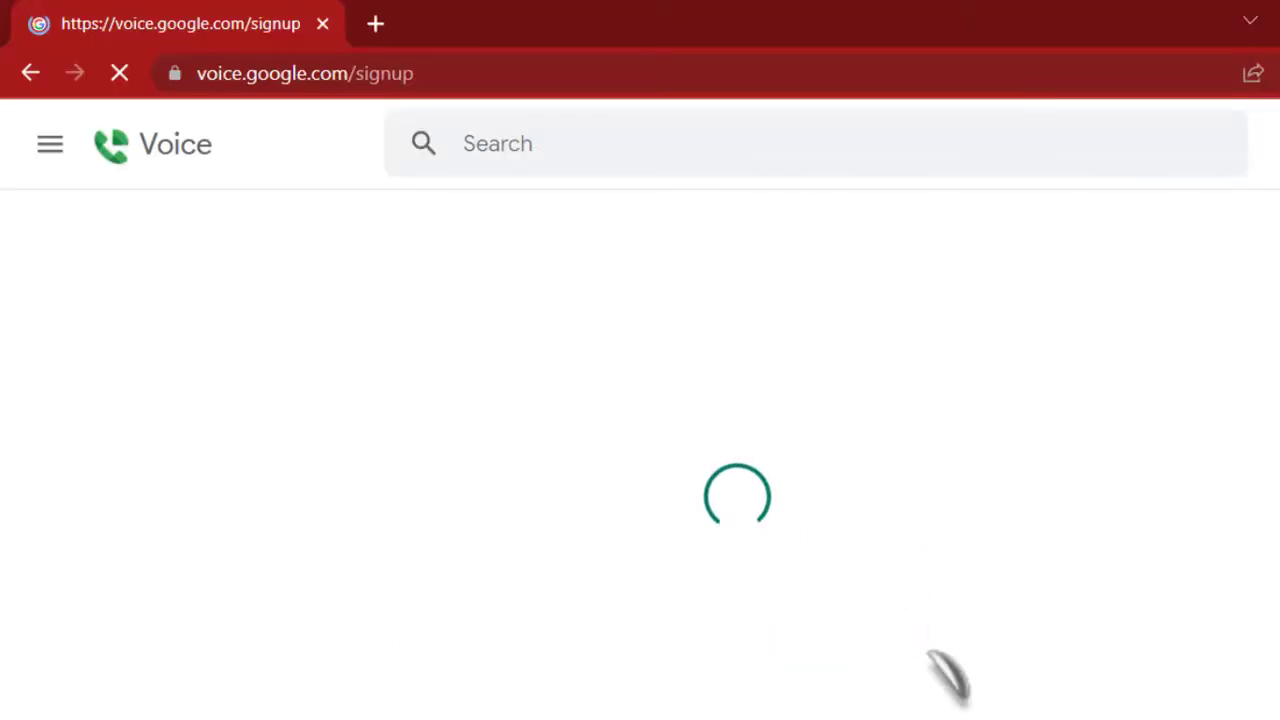
{"action": "mouse_move", "coordinate": [990, 624]}
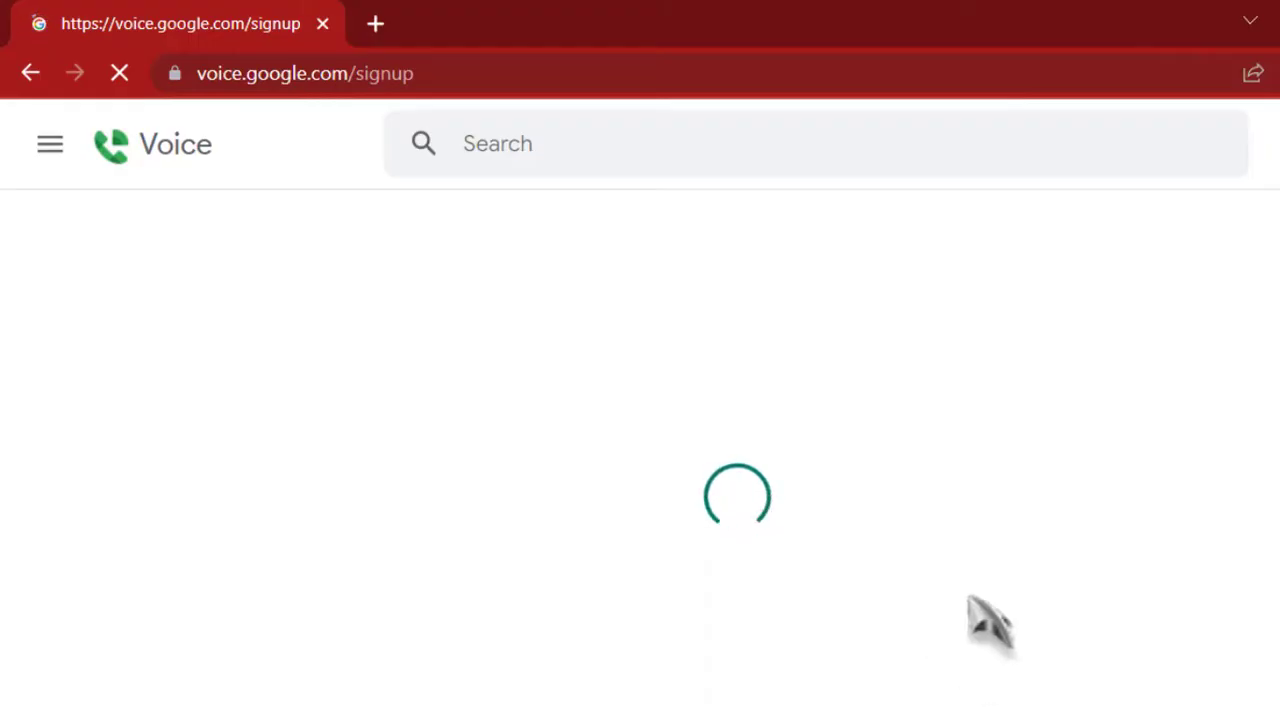
{"action": "mouse_move", "coordinate": [690, 604]}
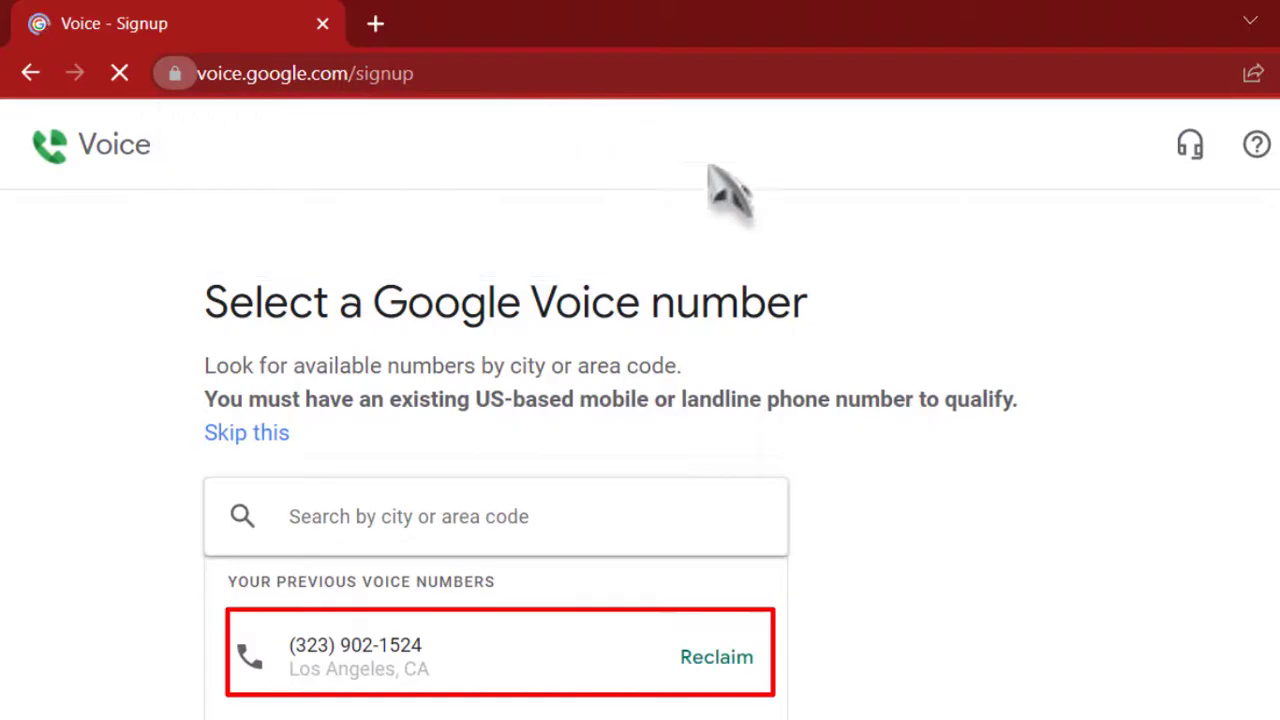
{"action": "scroll", "scroll_direction": "down", "scroll_amount": 3}
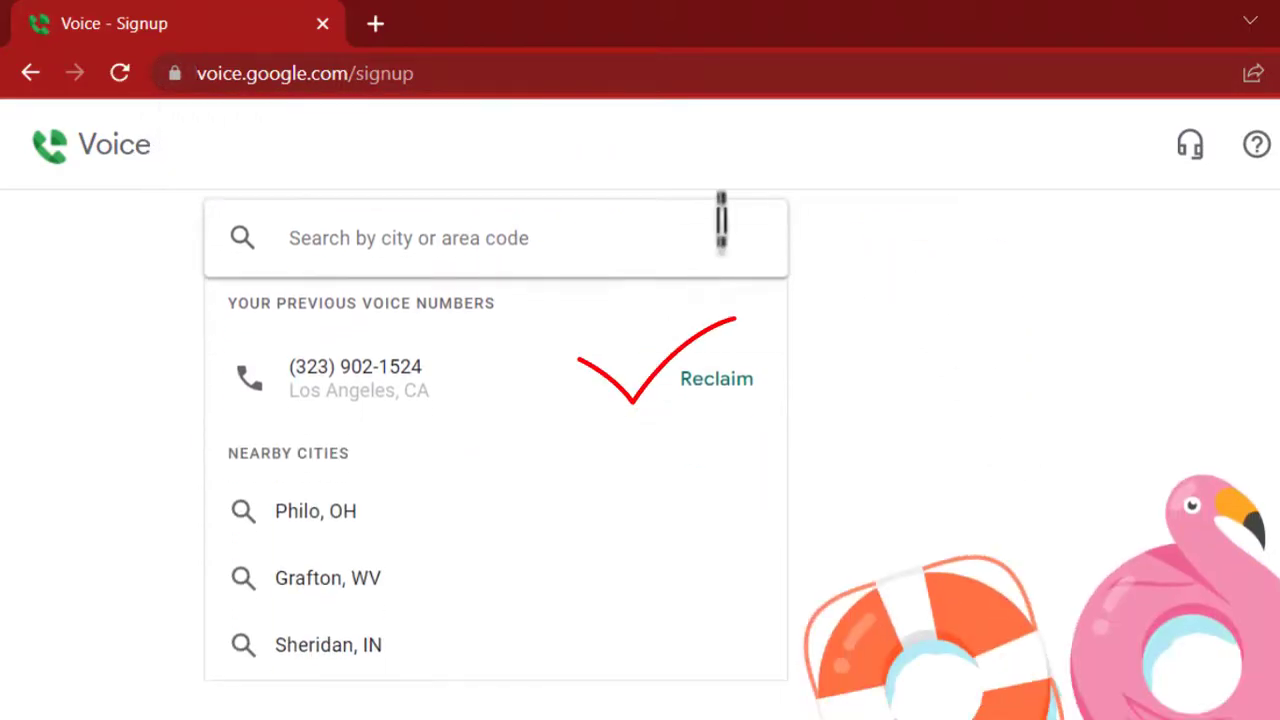
{"action": "mouse_move", "coordinate": [616, 440]}
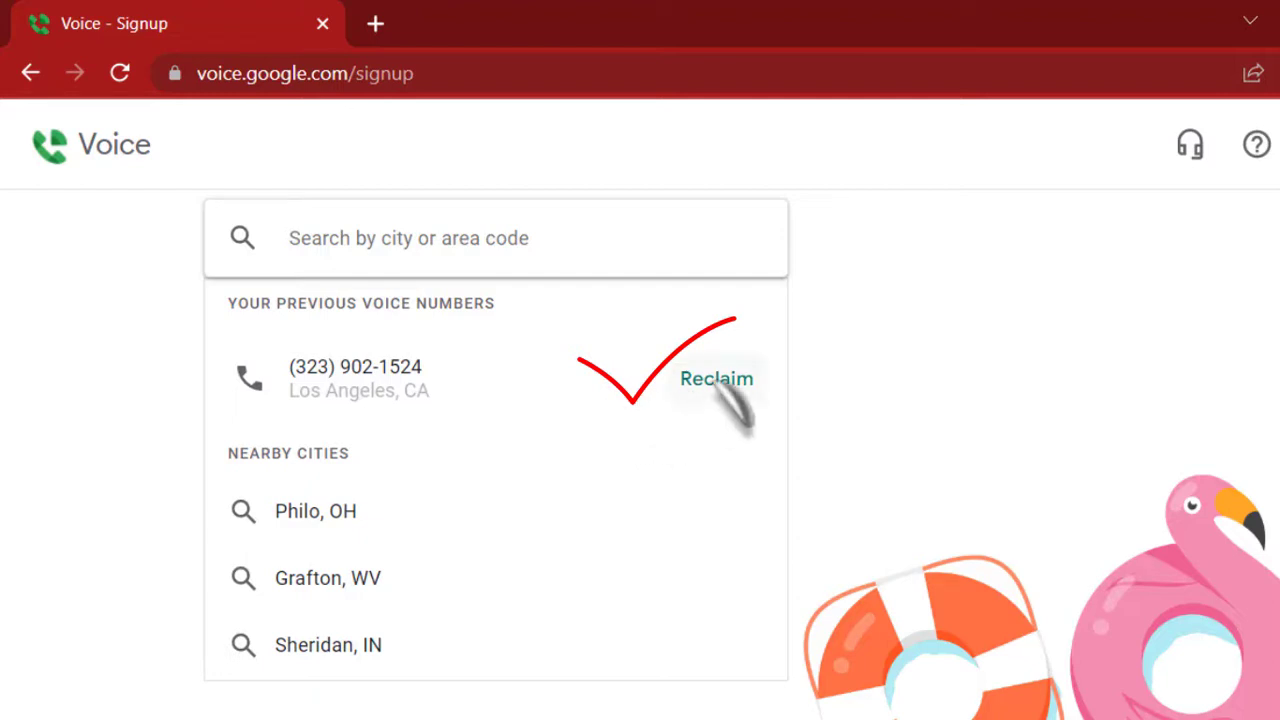
{"action": "left_click", "coordinate": [716, 378]}
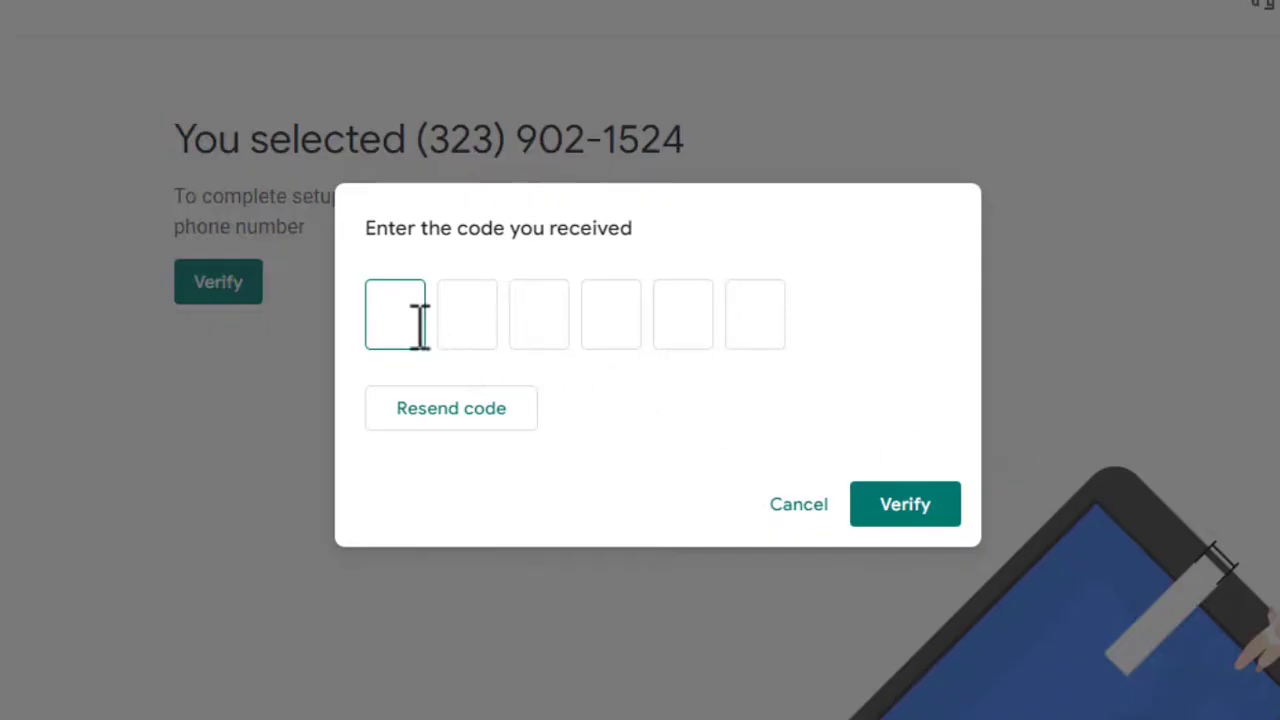
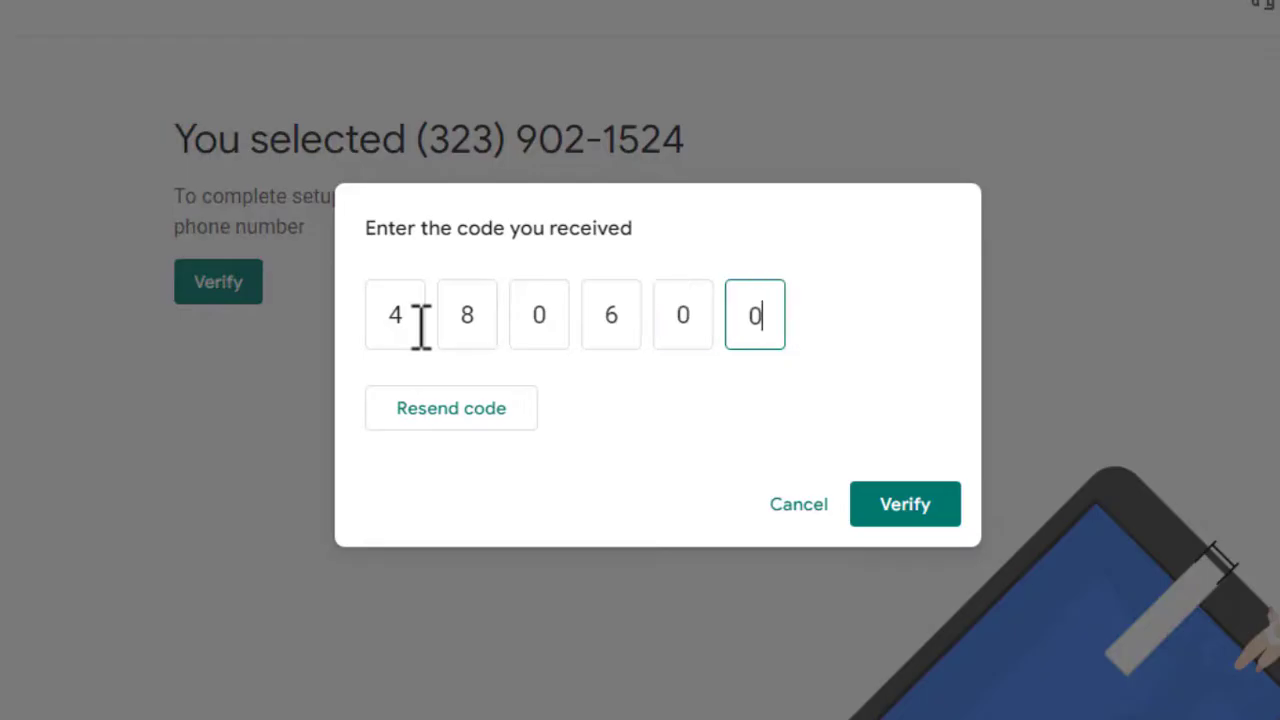
{"action": "mouse_move", "coordinate": [904, 504]}
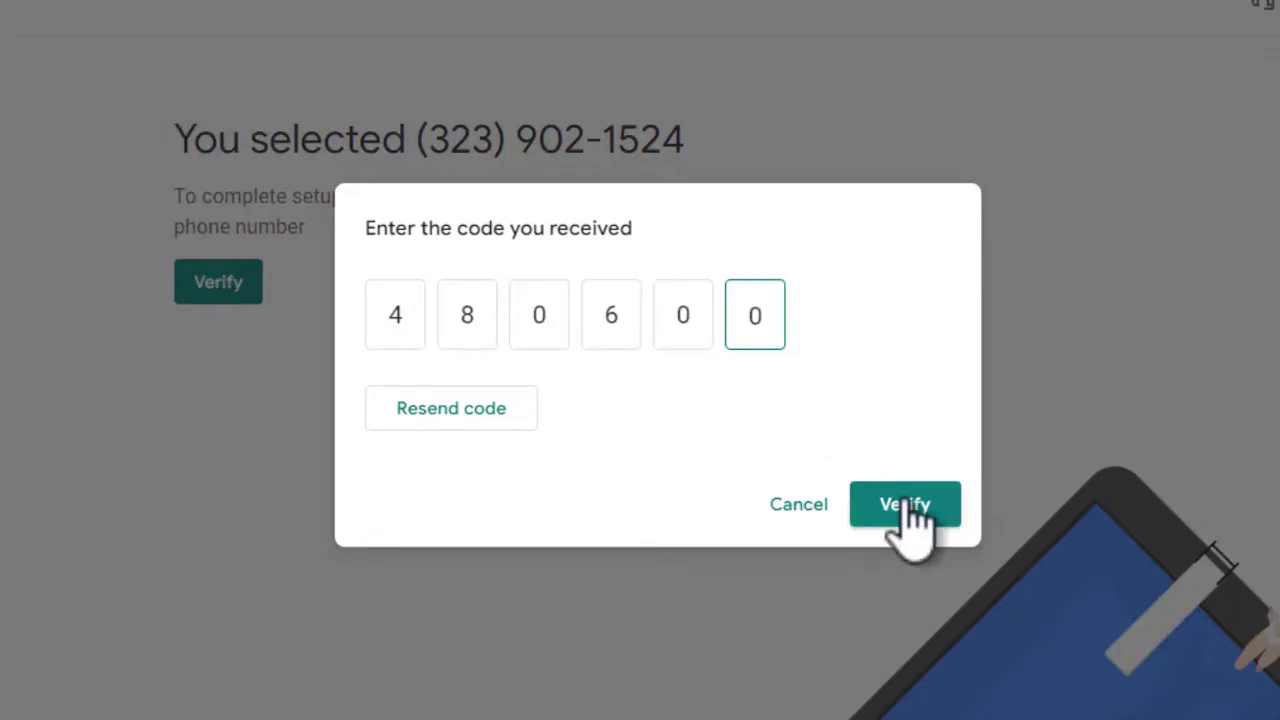
{"action": "left_click", "coordinate": [904, 504]}
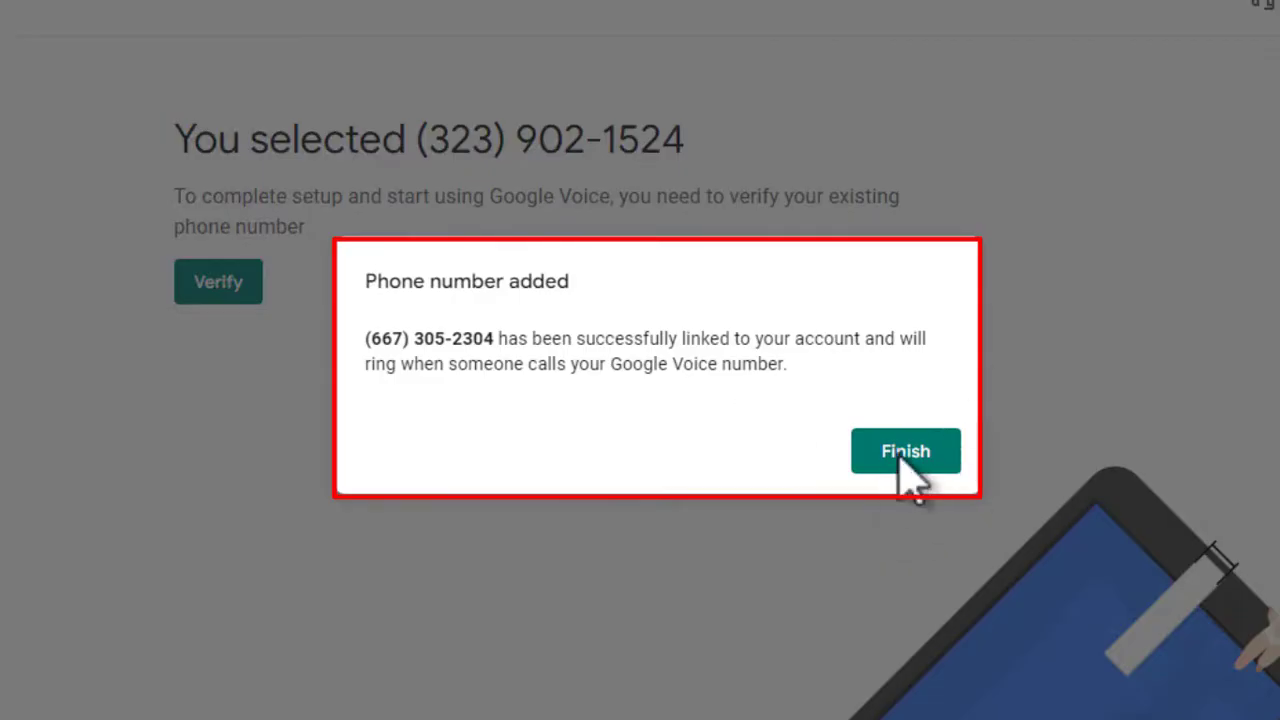
{"action": "left_click", "coordinate": [904, 450]}
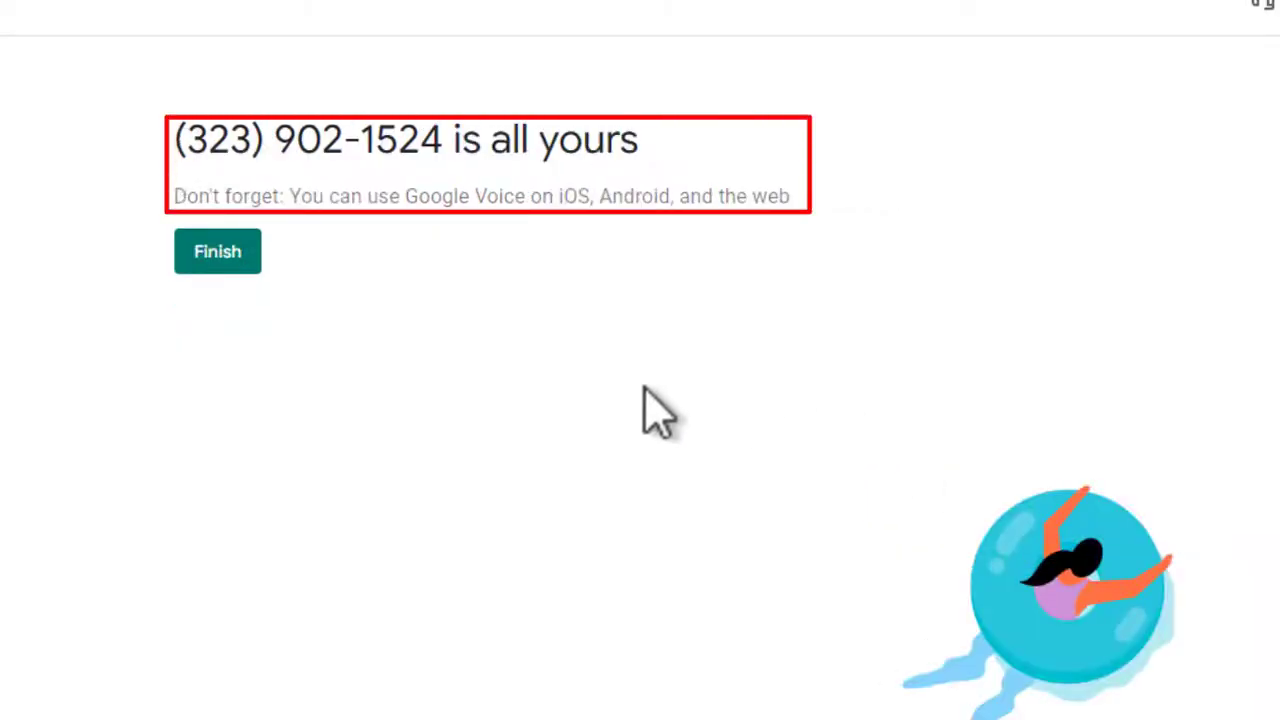
{"action": "left_click", "coordinate": [216, 252]}
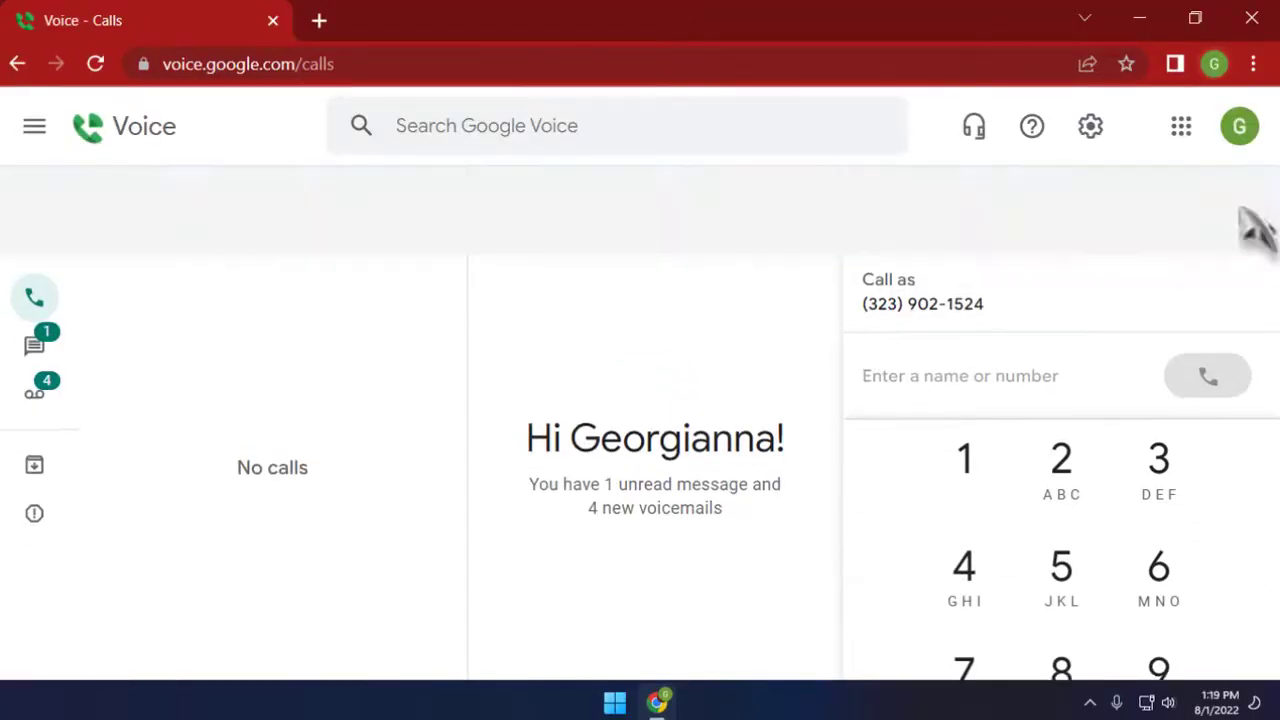
{"action": "scroll", "scroll_direction": "up", "scroll_amount": 3}
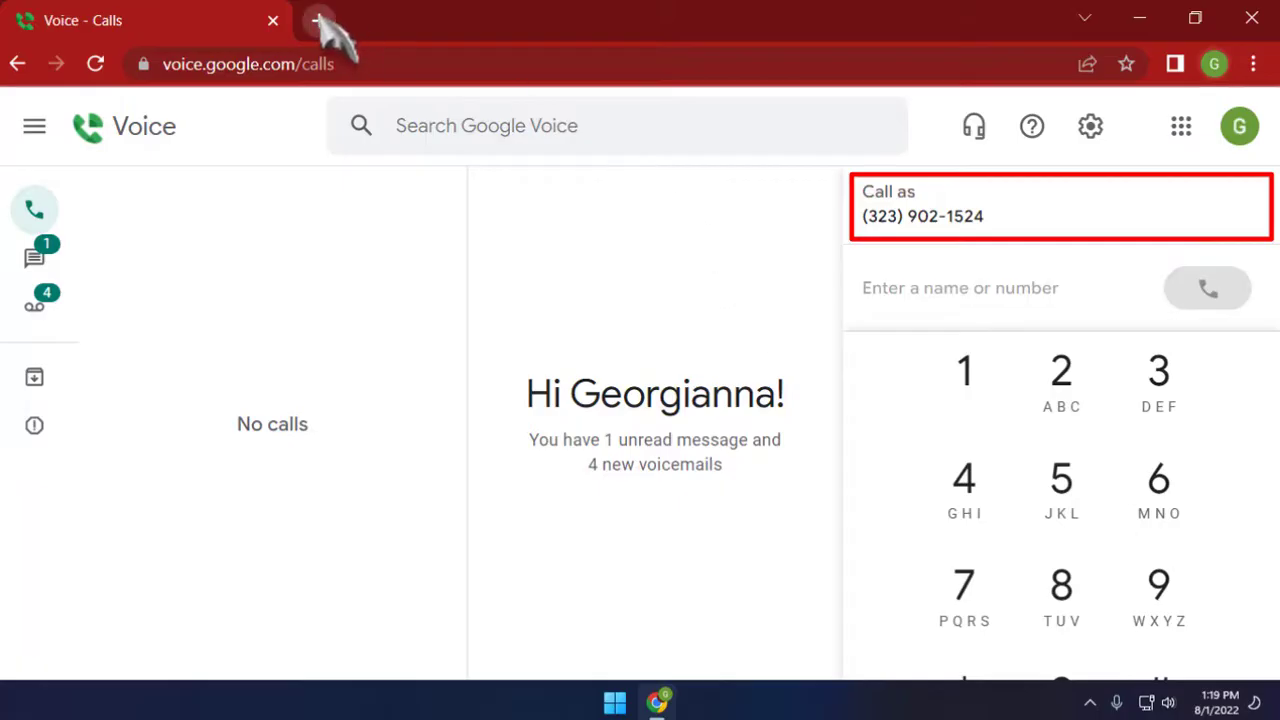
{"action": "left_click", "coordinate": [316, 20]}
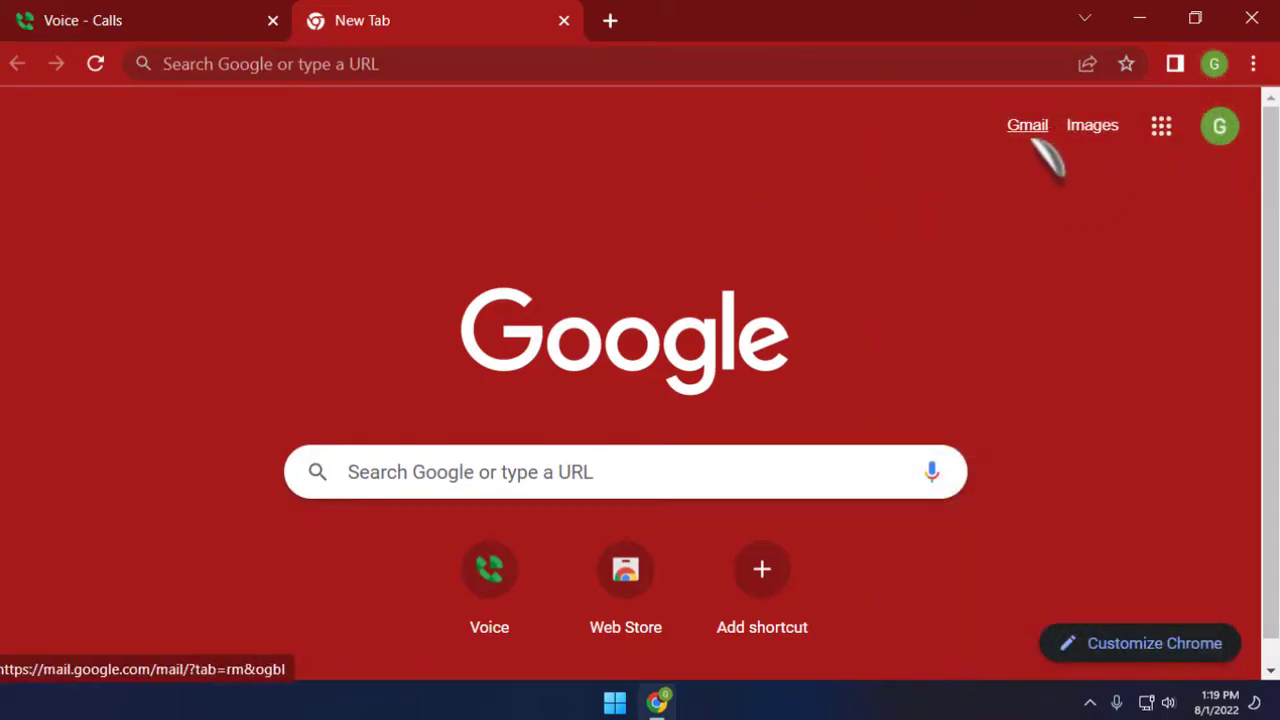
{"action": "left_click", "coordinate": [1028, 124]}
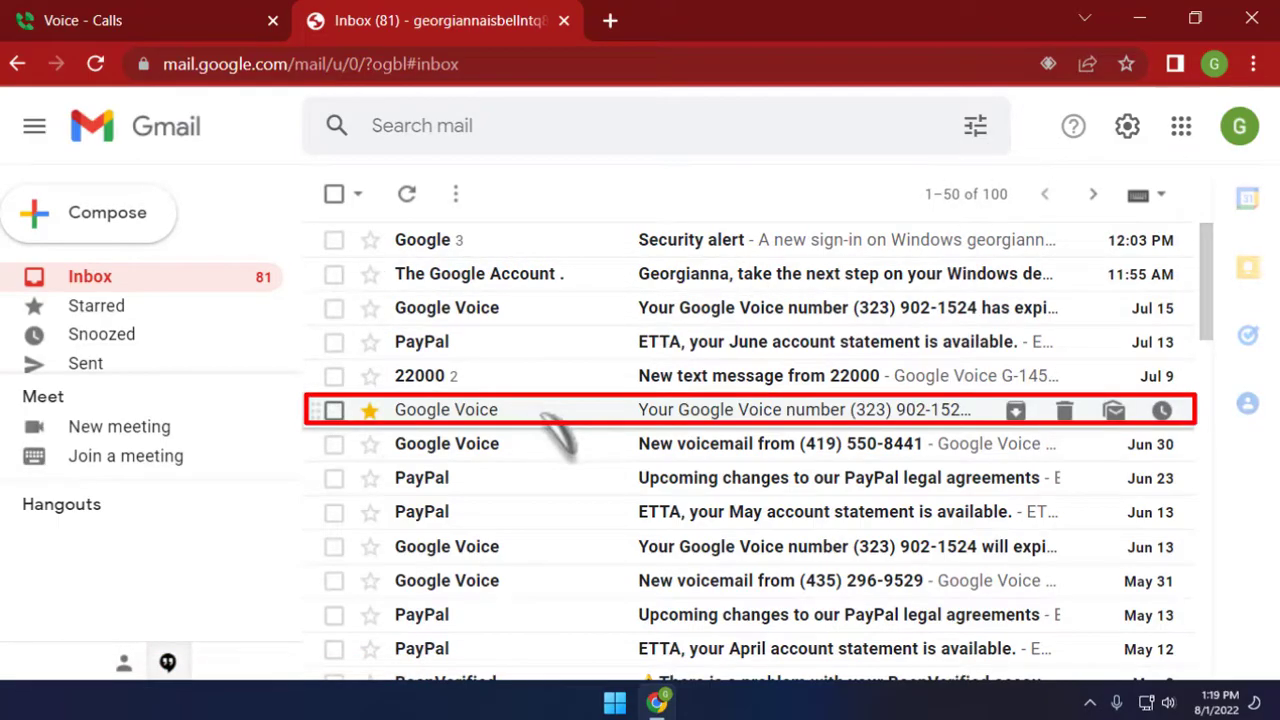
{"action": "left_click", "coordinate": [446, 408]}
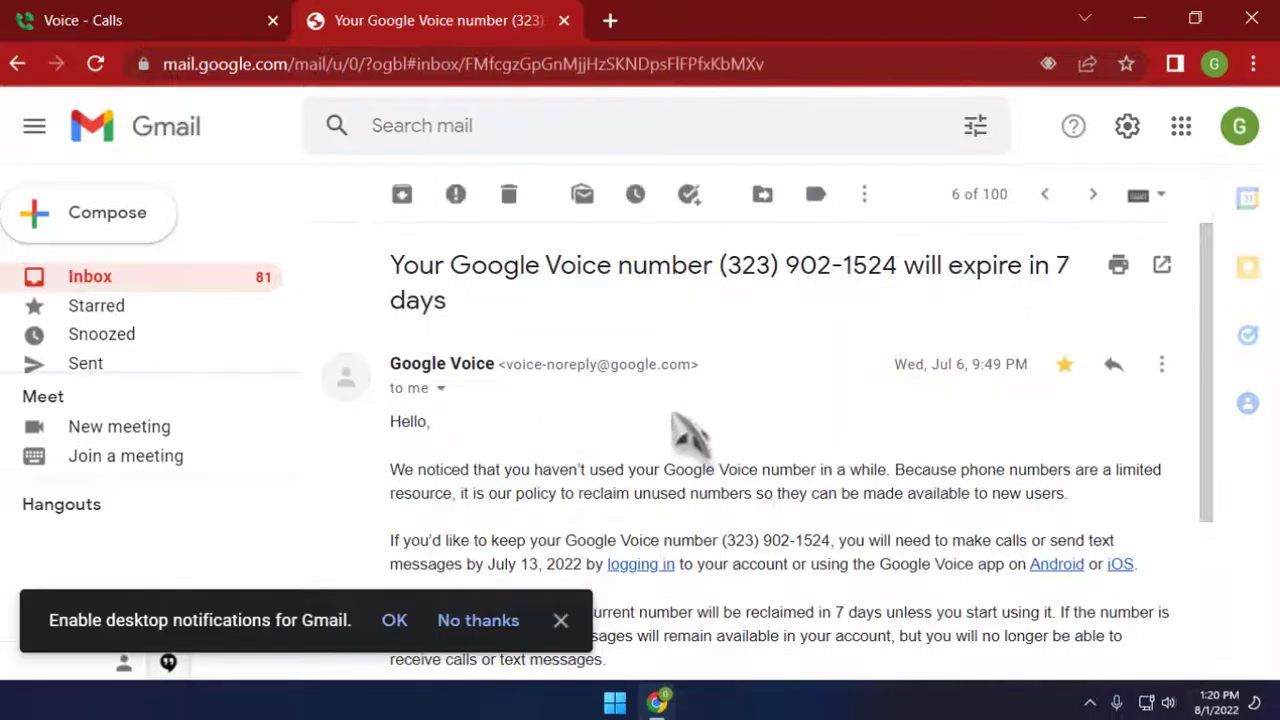